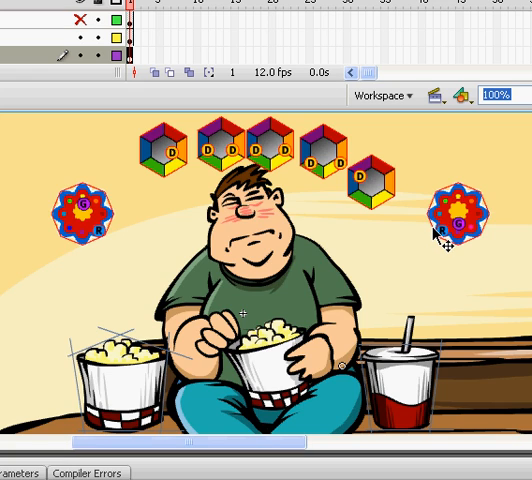
Select the left flower-shaped joint marker on the Flash stage.
click(83, 213)
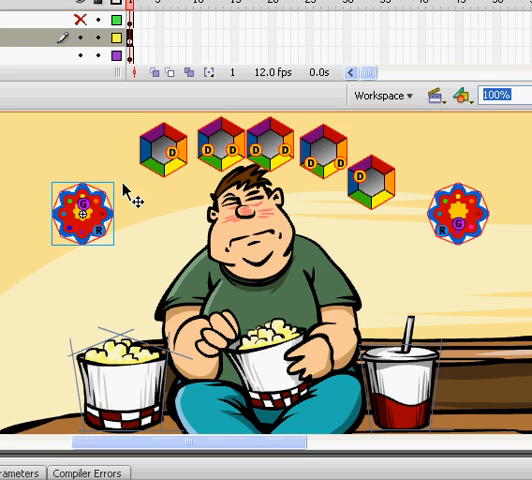
mouse_move(148, 172)
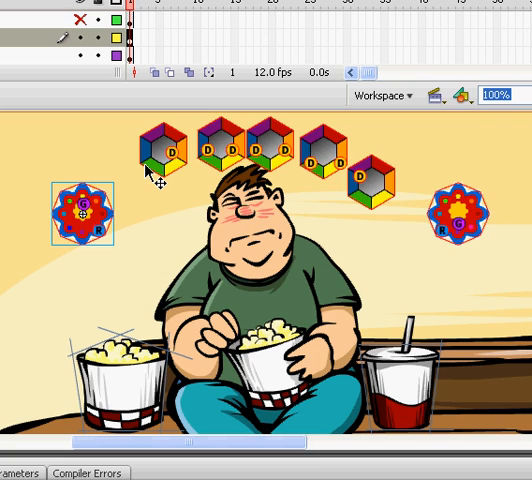
mouse_move(115, 220)
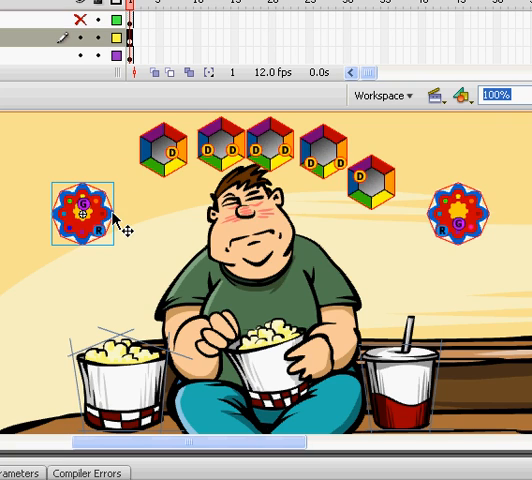
mouse_move(113, 215)
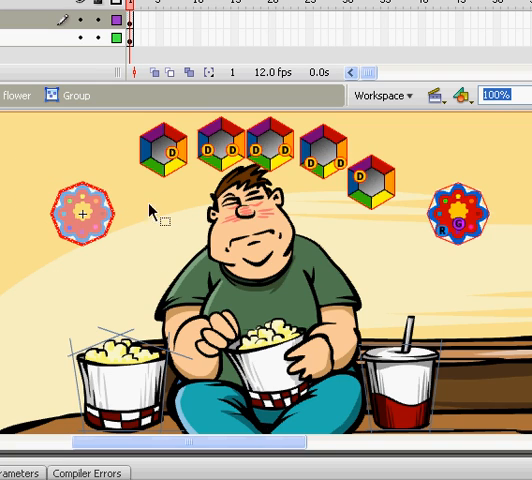
mouse_move(98, 170)
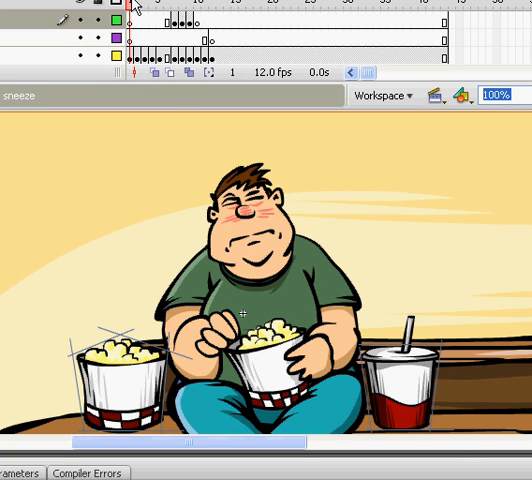
click(168, 8)
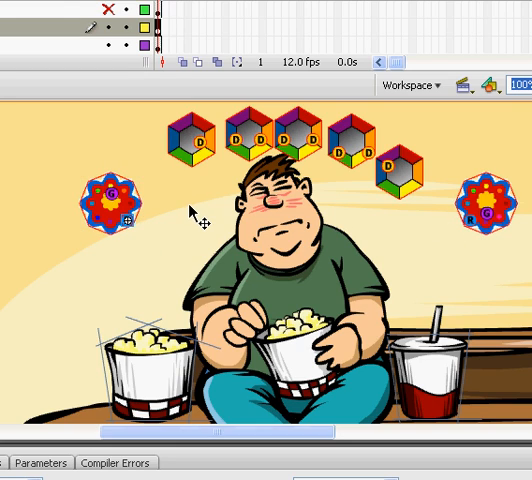
mouse_move(180, 203)
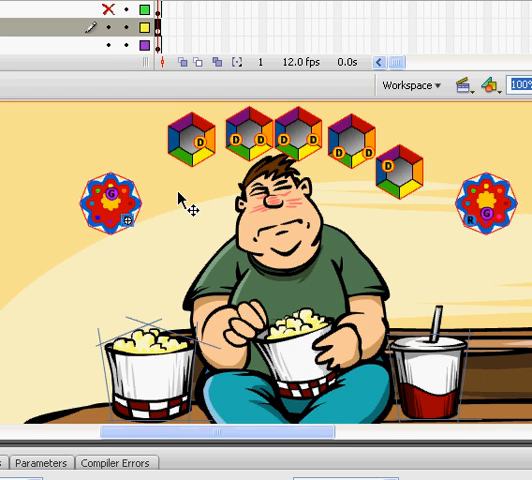
mouse_move(188, 207)
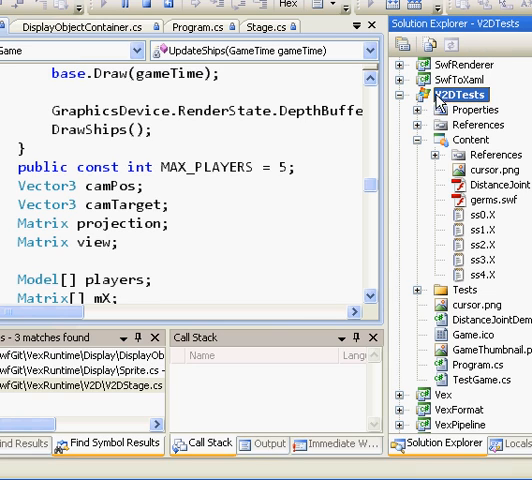
In Solution Explorer, open V2DTests' Content folder and select germs.swf.
click(472, 140)
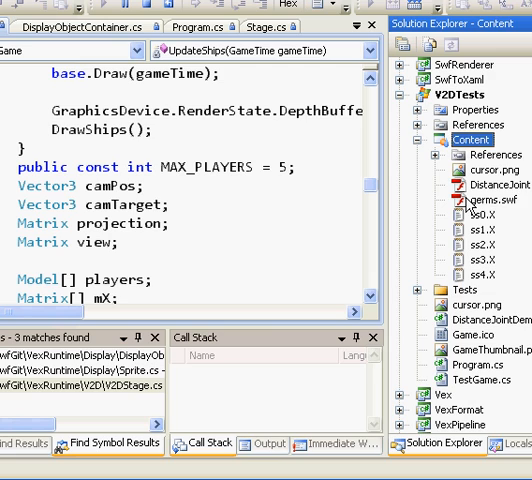
click(494, 200)
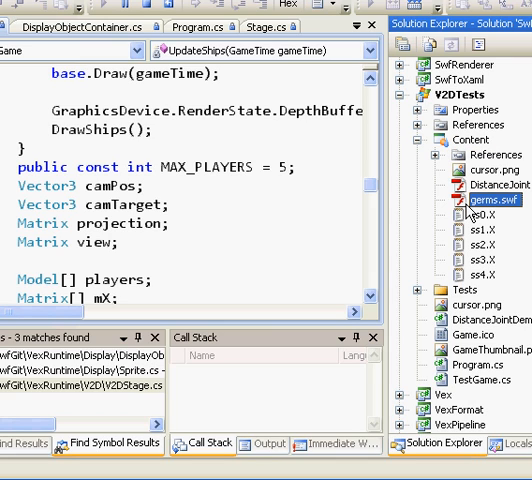